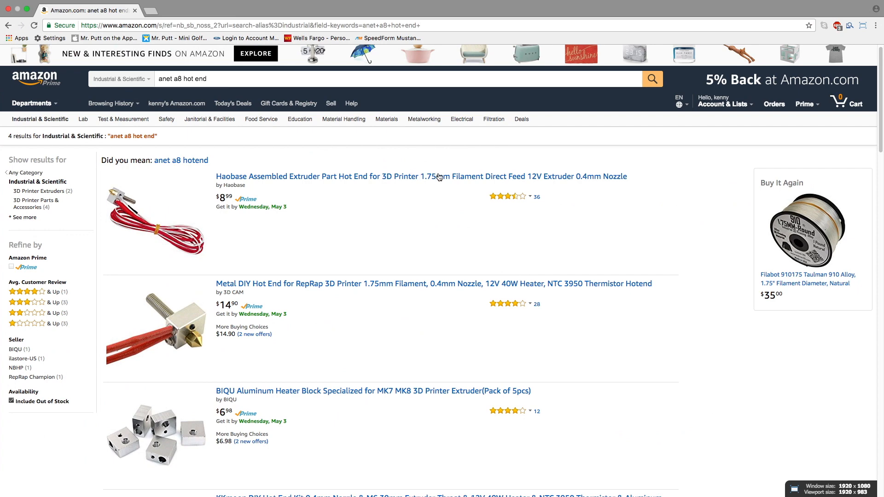
Browse the Amazon 'anet a8 hot end' results, then go to the Tinkercad homepage
{"action": "scroll", "scroll_direction": "down", "scroll_amount": 3}
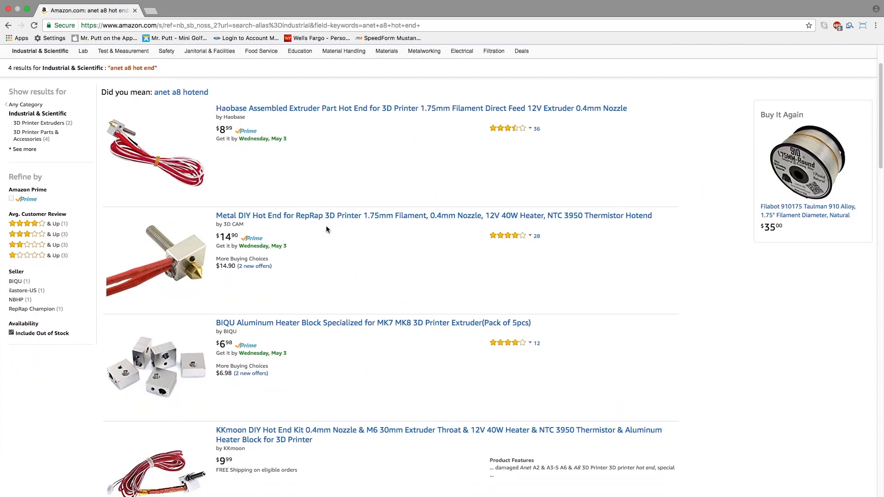
{"action": "scroll", "scroll_direction": "down", "scroll_amount": 3}
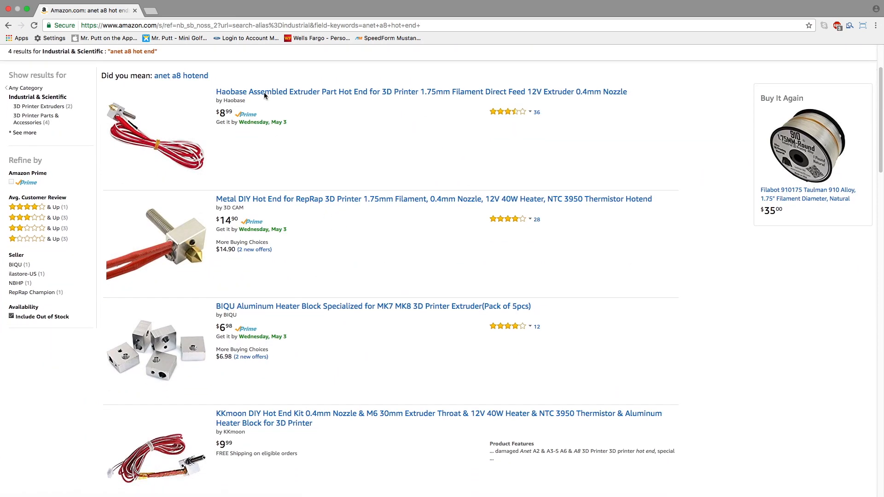
{"action": "left_click", "coordinate": [420, 91]}
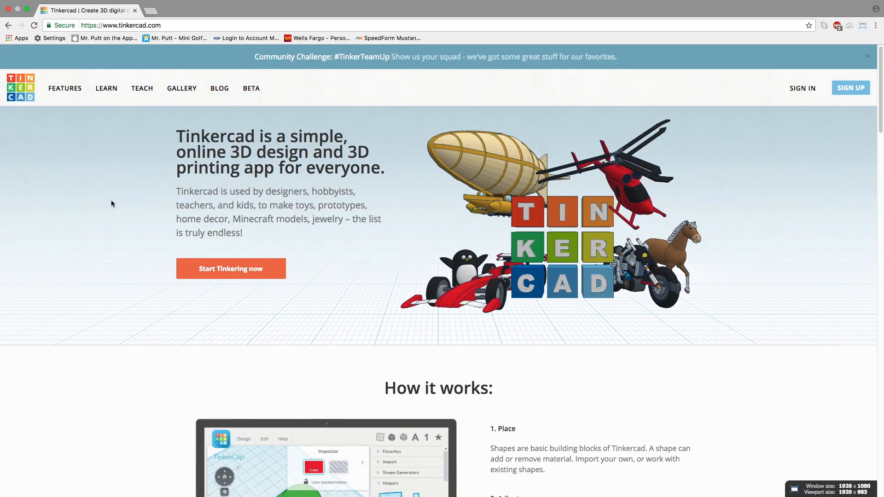
Open the IphoneToughArmorCaseMod design and bring up Cura's crystal STL file browser
{"action": "scroll", "scroll_direction": "down", "scroll_amount": 3}
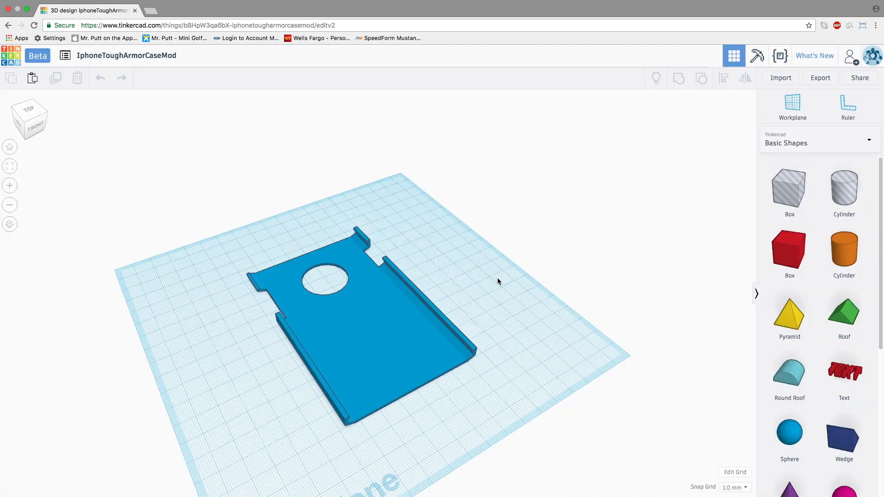
{"action": "left_click_drag", "start_coordinate": [497, 282], "coordinate": [293, 252]}
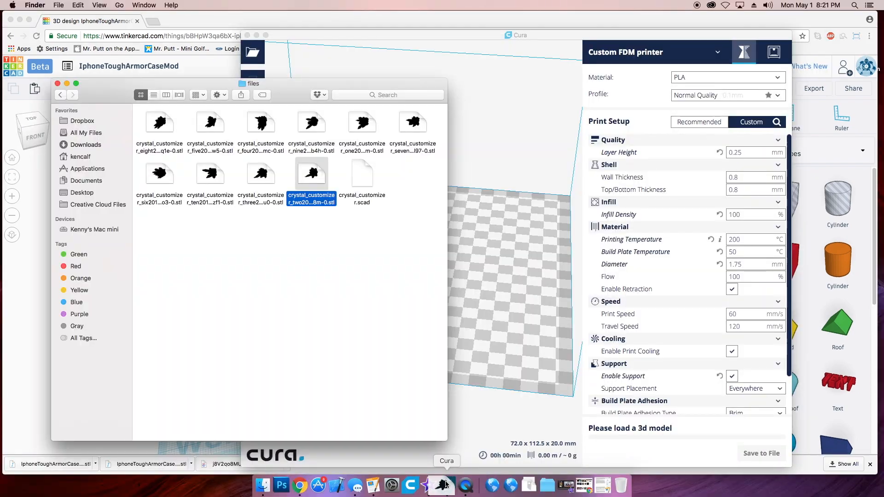
Load the crystal STL, orbit it, and scrub the layer preview down to 41 and back to 131
{"action": "double_click", "coordinate": [311, 174]}
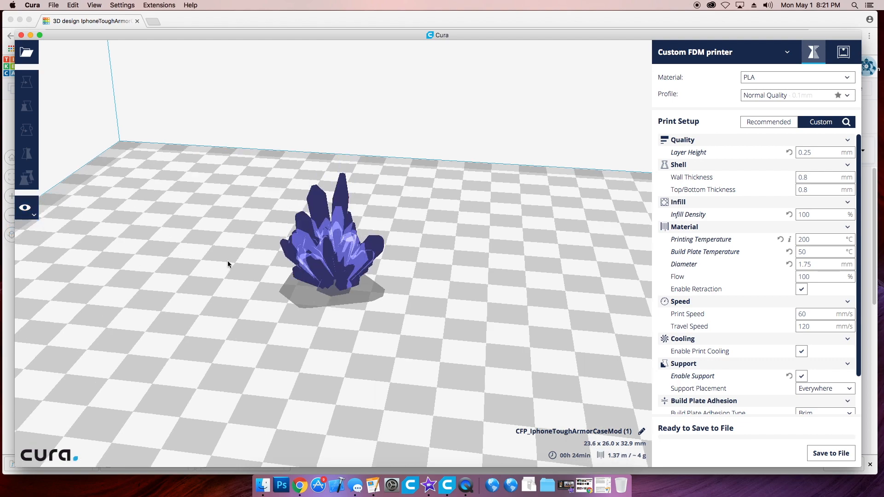
{"action": "left_click_drag", "start_coordinate": [229, 264], "coordinate": [499, 266]}
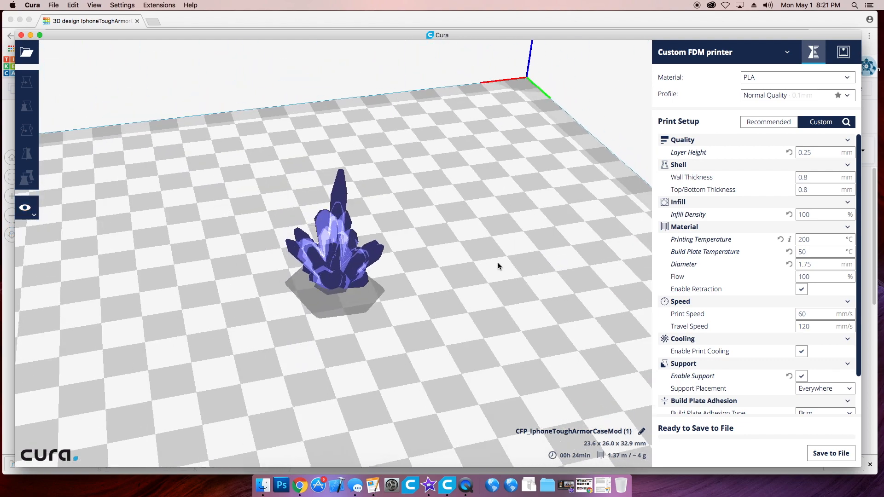
{"action": "mouse_move", "coordinate": [25, 207]}
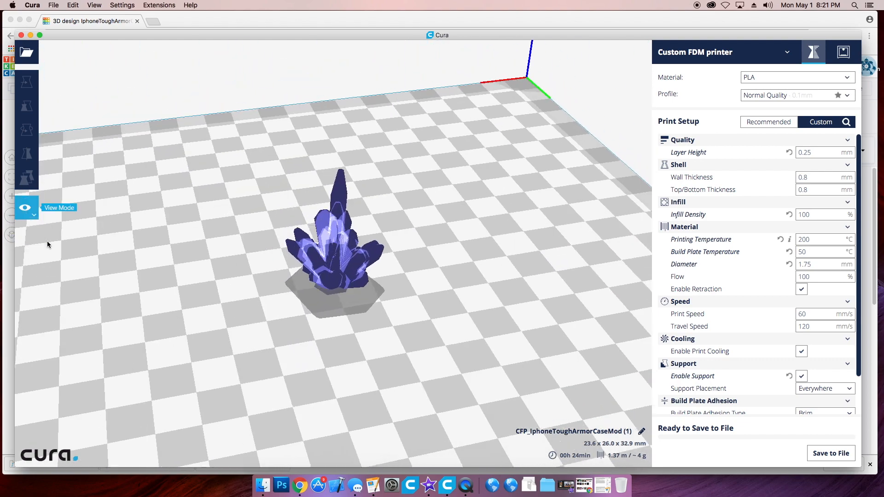
{"action": "left_click", "coordinate": [26, 207]}
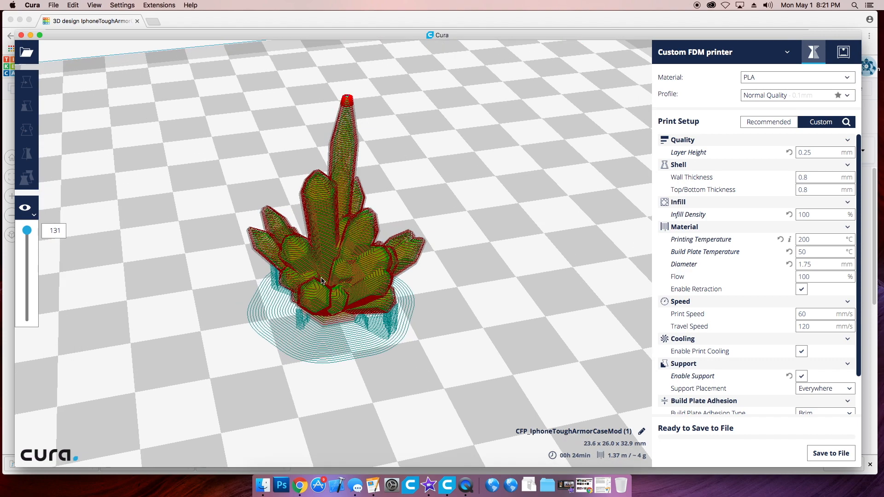
{"action": "left_click_drag", "start_coordinate": [27, 230], "coordinate": [27, 246]}
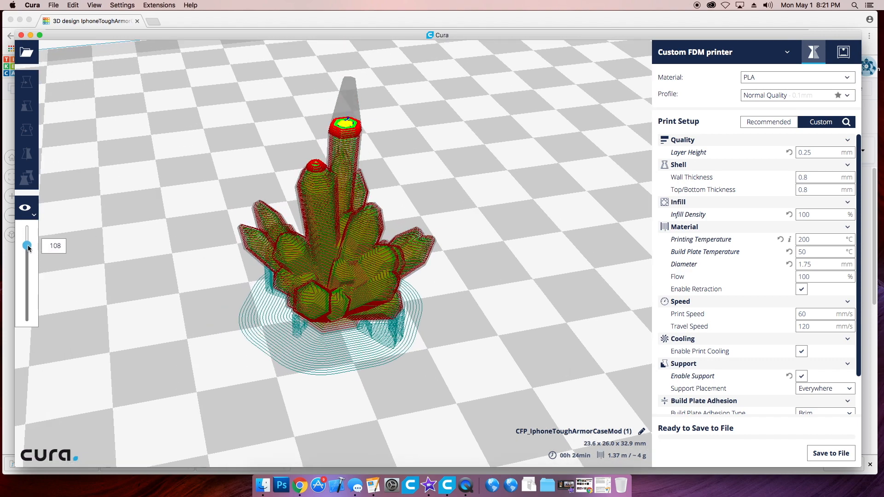
{"action": "left_click_drag", "start_coordinate": [27, 246], "coordinate": [27, 290]}
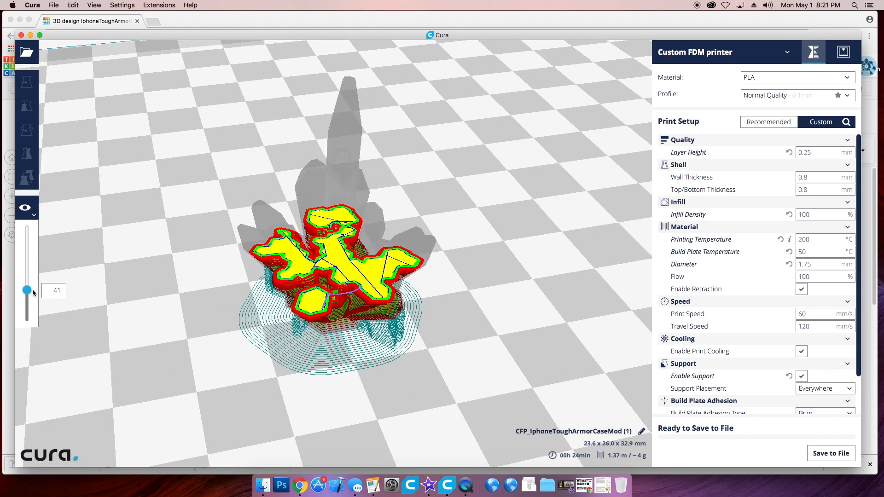
{"action": "left_click_drag", "start_coordinate": [27, 290], "coordinate": [27, 233]}
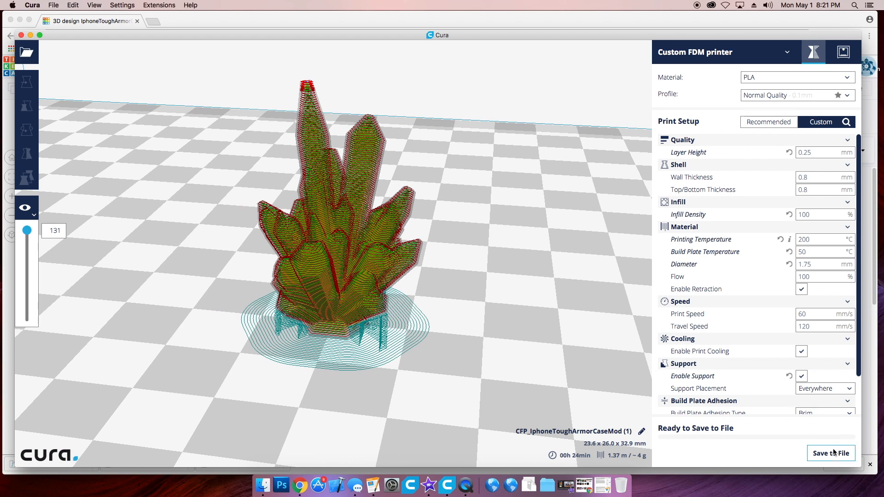
Start saving the sliced crystal as a GCode File and choose the save location
{"action": "left_click", "coordinate": [831, 453]}
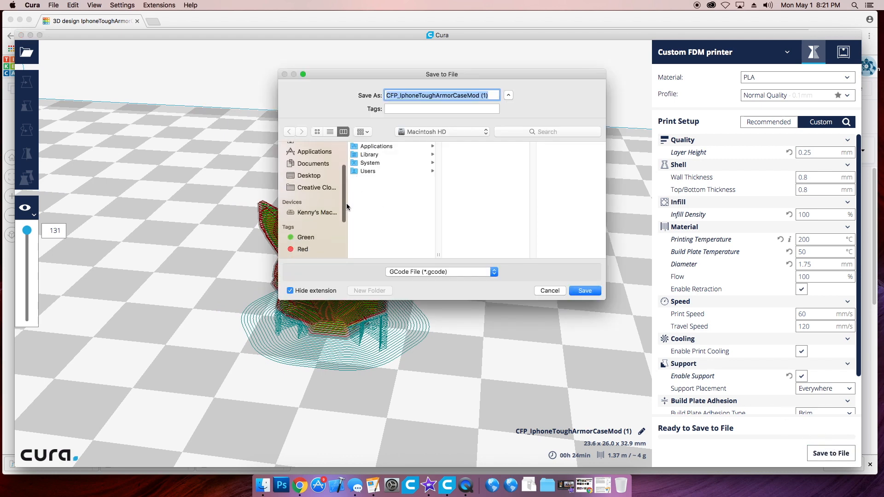
{"action": "left_click", "coordinate": [309, 219]}
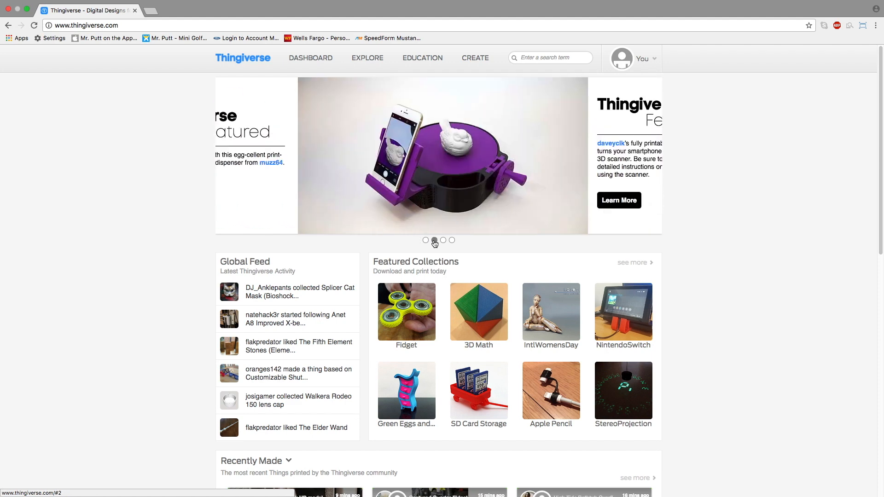
Open MakerBot's Headphone Stand from the featured carousel and scroll through its comments
{"action": "left_click", "coordinate": [452, 241]}
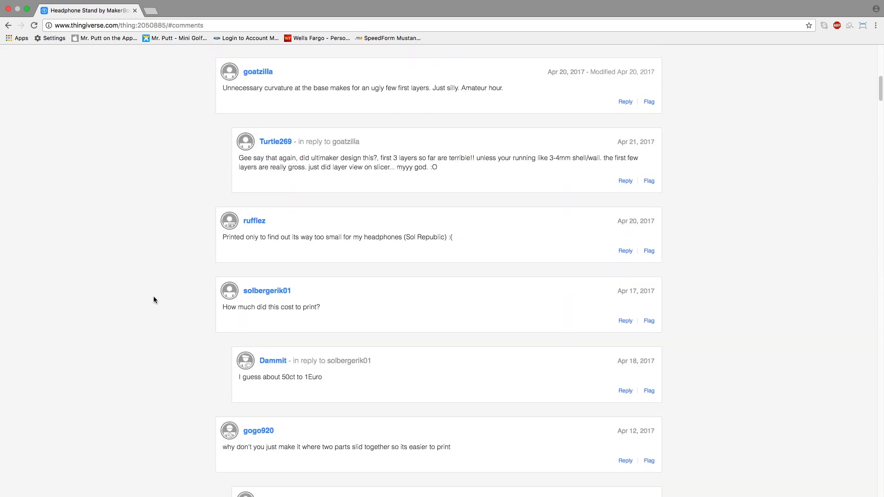
{"action": "scroll", "scroll_direction": "down", "scroll_amount": 3}
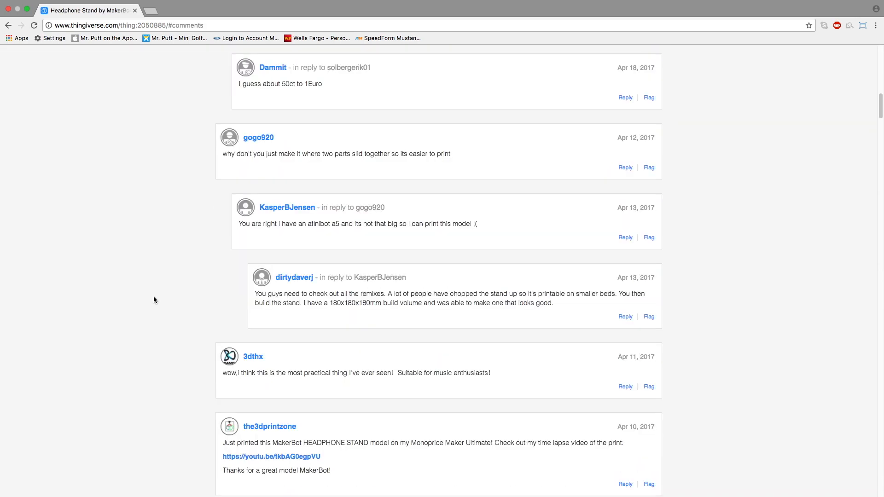